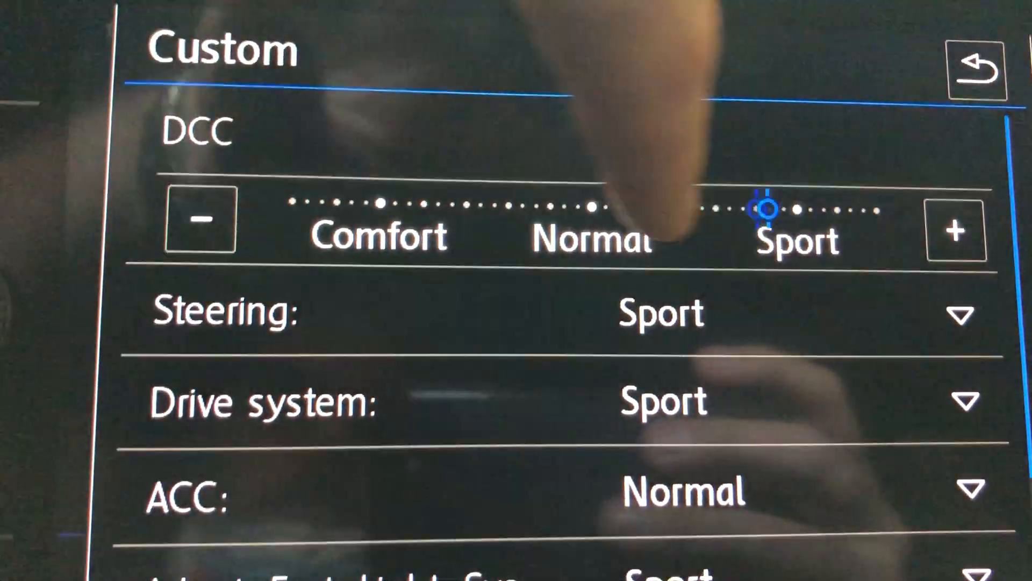
- Return from the Custom profile settings to the driving mode selection screen with Comfort active
click(191, 223)
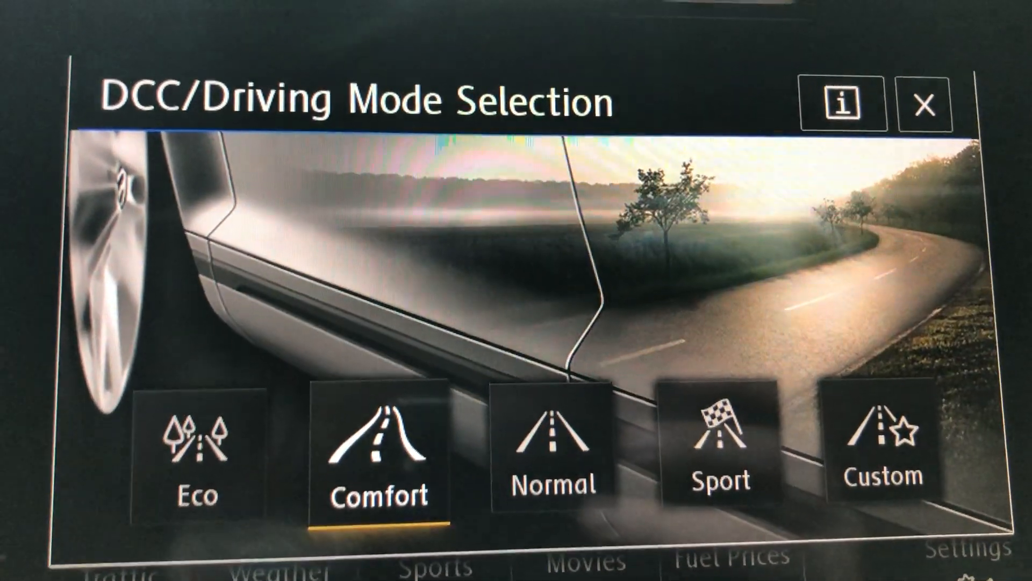
- Select Sport, then Custom, and bring up the Custom profile's DCC, steering and drive settings
click(718, 454)
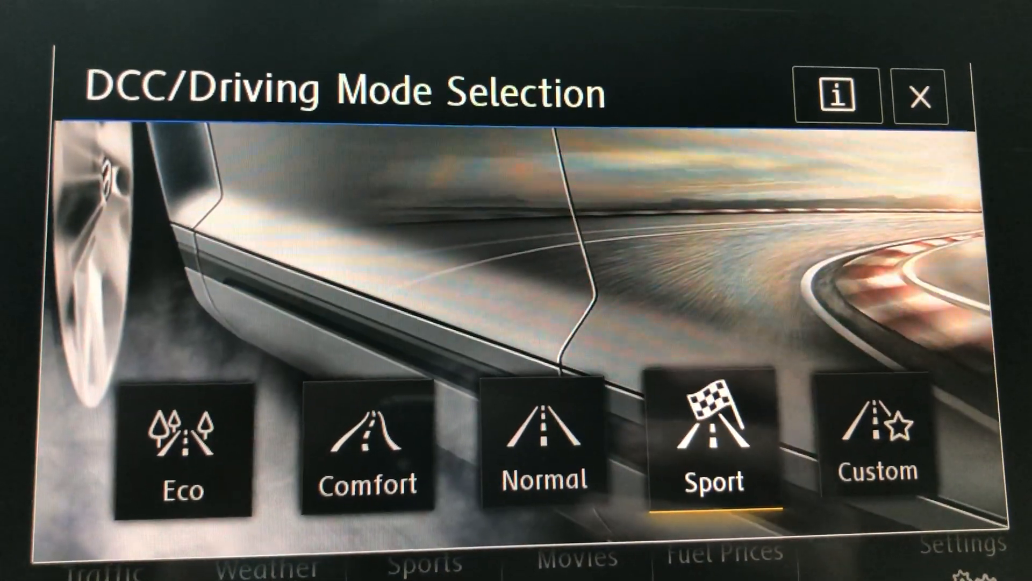
click(714, 437)
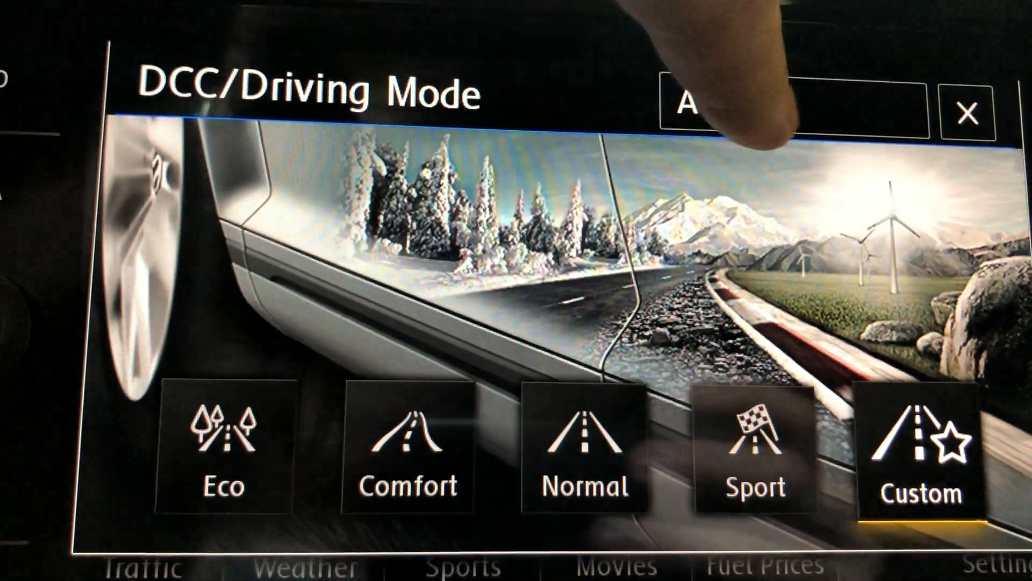
click(925, 454)
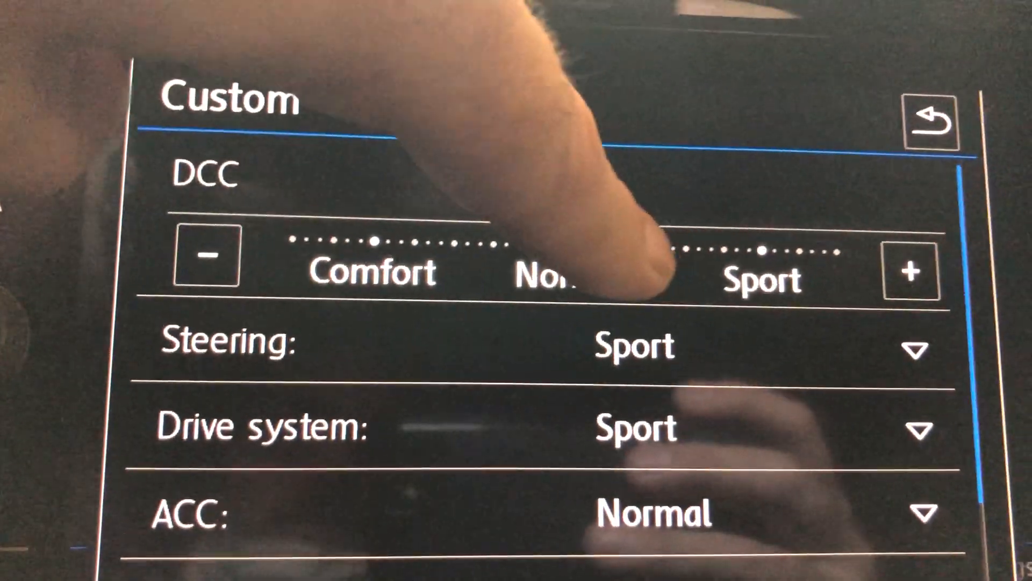